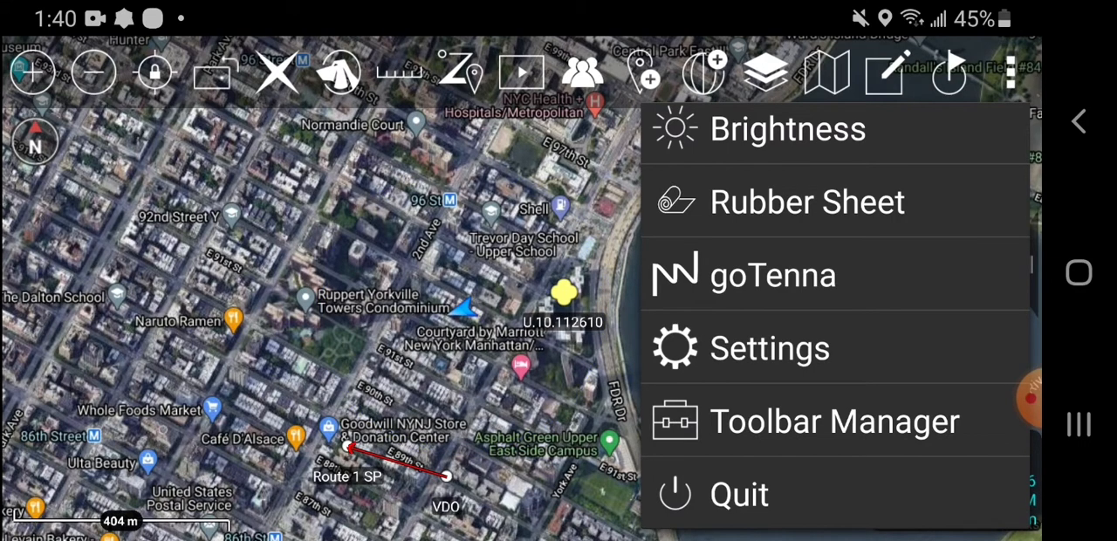
Review ATAK's About details in Settings, confirming version 4.2.1.12.
{"action": "left_click", "coordinate": [768, 347]}
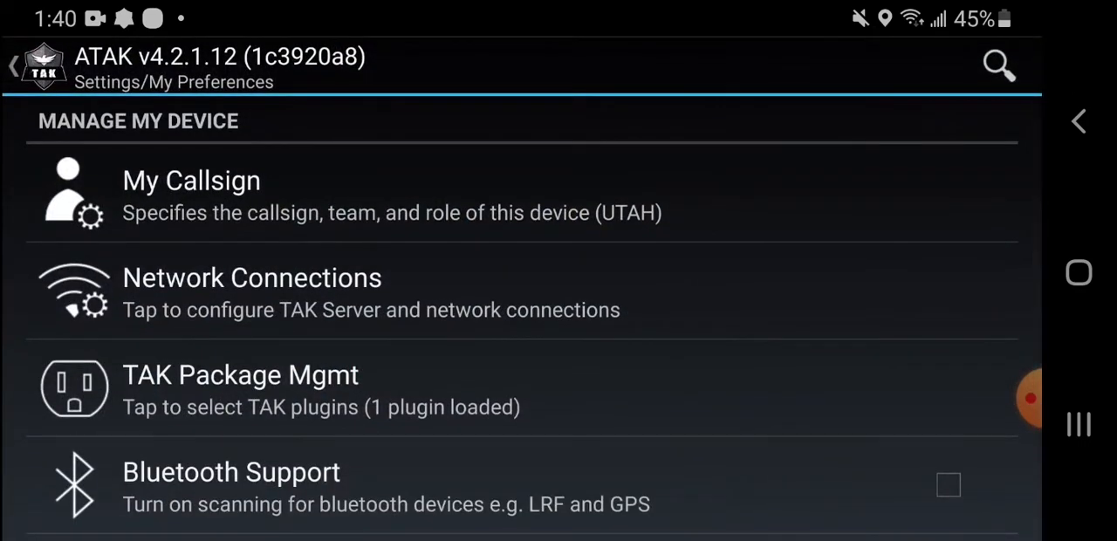
{"action": "scroll", "scroll_direction": "down", "scroll_amount": 3}
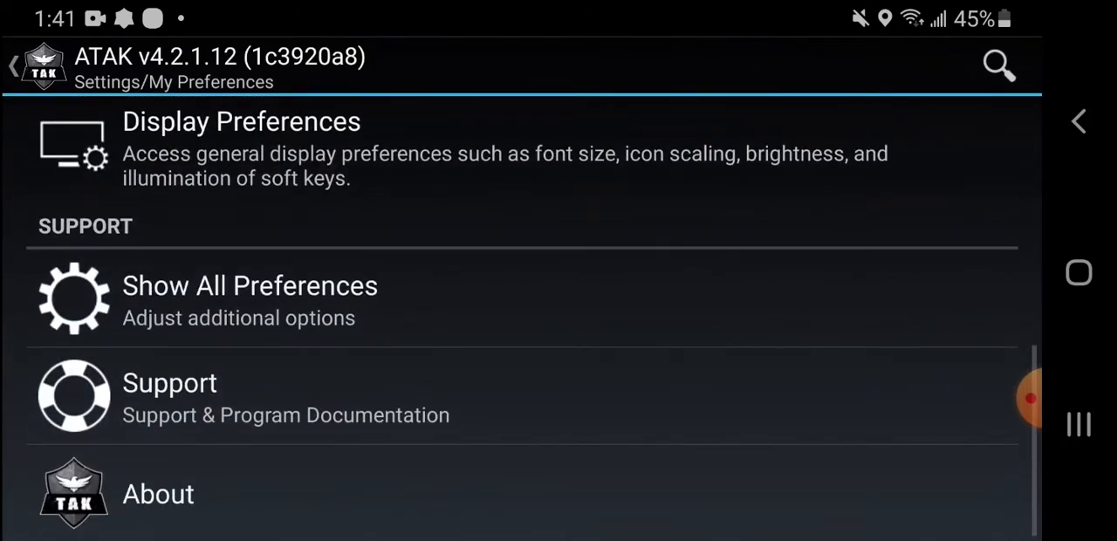
{"action": "left_click", "coordinate": [157, 493]}
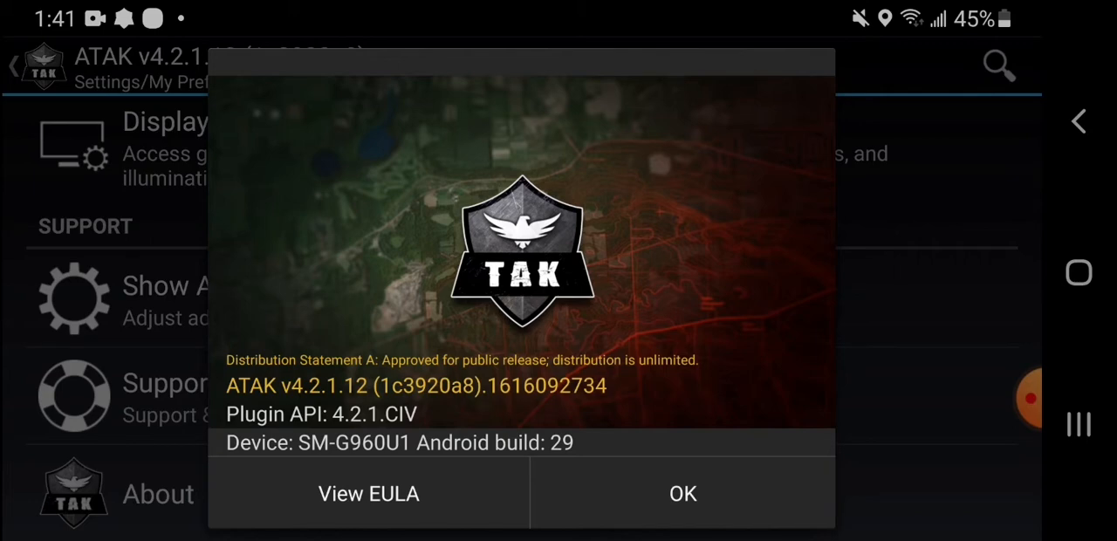
{"action": "left_click", "coordinate": [682, 492]}
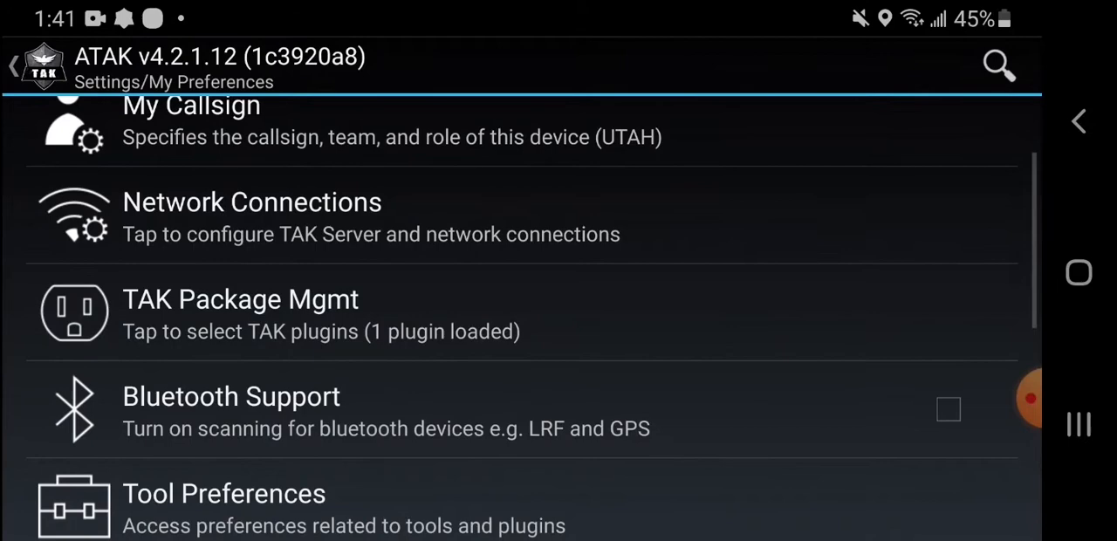
Confirm the goTenna plugin shows Loaded in TAK Package Mgmt and open the goTenna panel.
{"action": "left_click", "coordinate": [240, 299]}
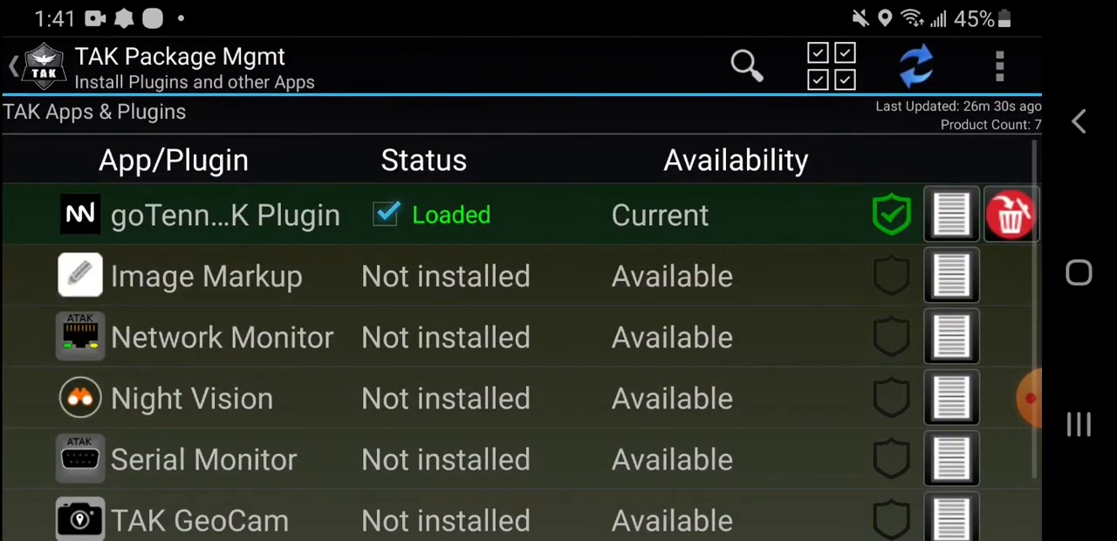
{"action": "left_click", "coordinate": [224, 215]}
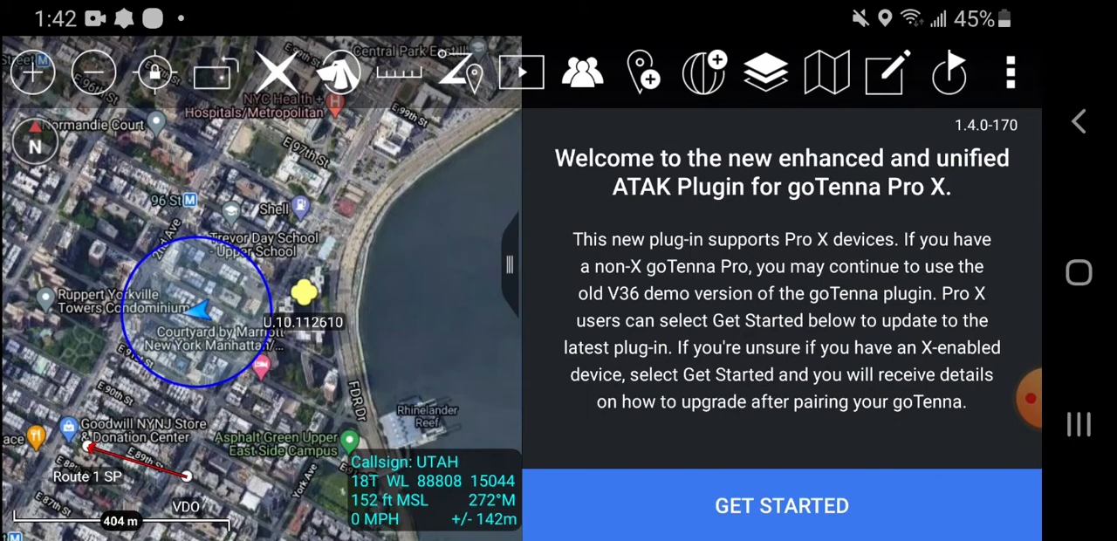
{"action": "left_click", "coordinate": [781, 506]}
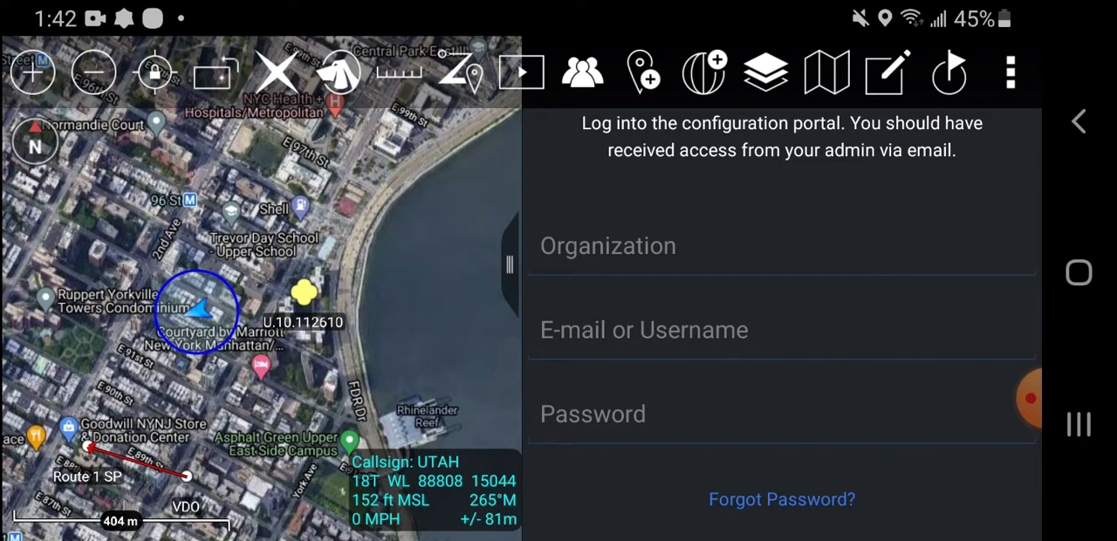
{"action": "scroll", "scroll_direction": "down", "scroll_amount": 3}
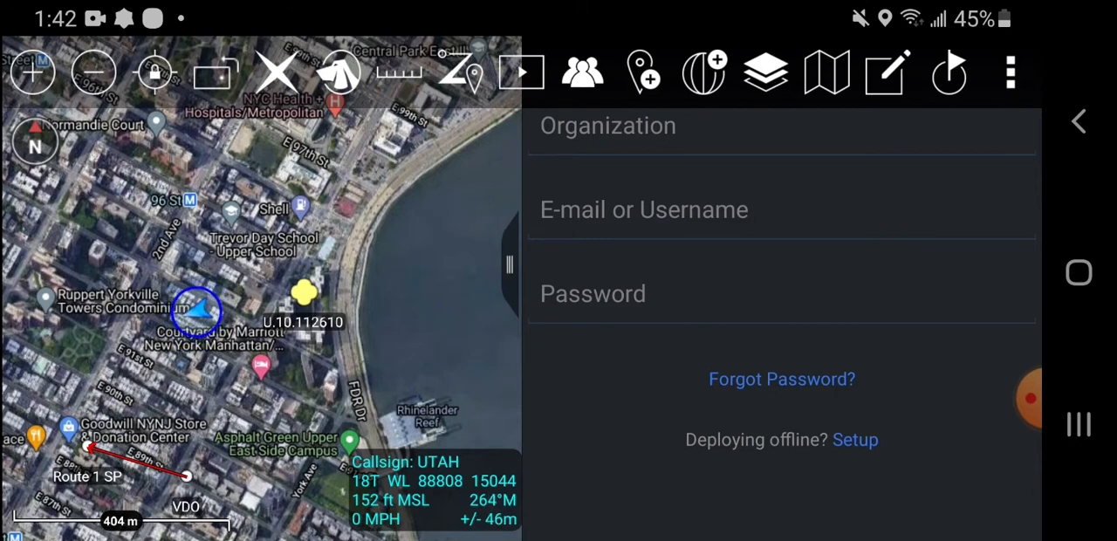
{"action": "left_click", "coordinate": [854, 439]}
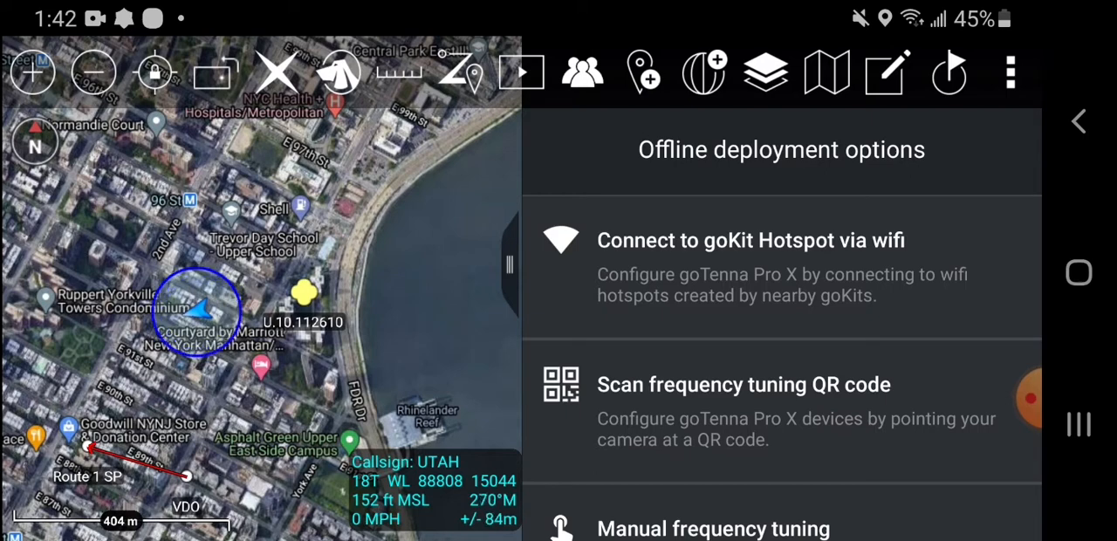
{"action": "scroll", "scroll_direction": "down", "scroll_amount": 3}
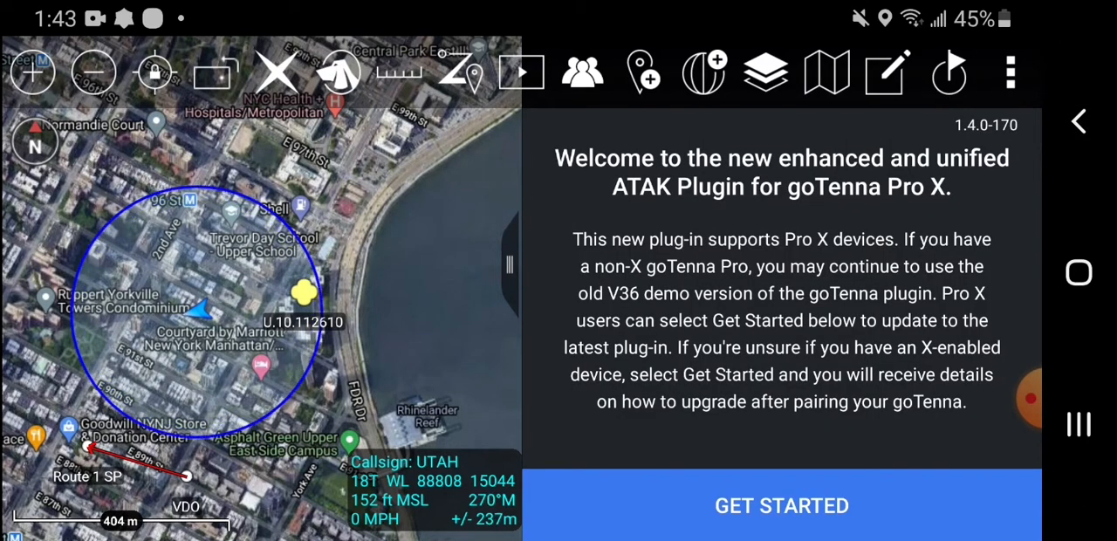
{"action": "left_click", "coordinate": [781, 506]}
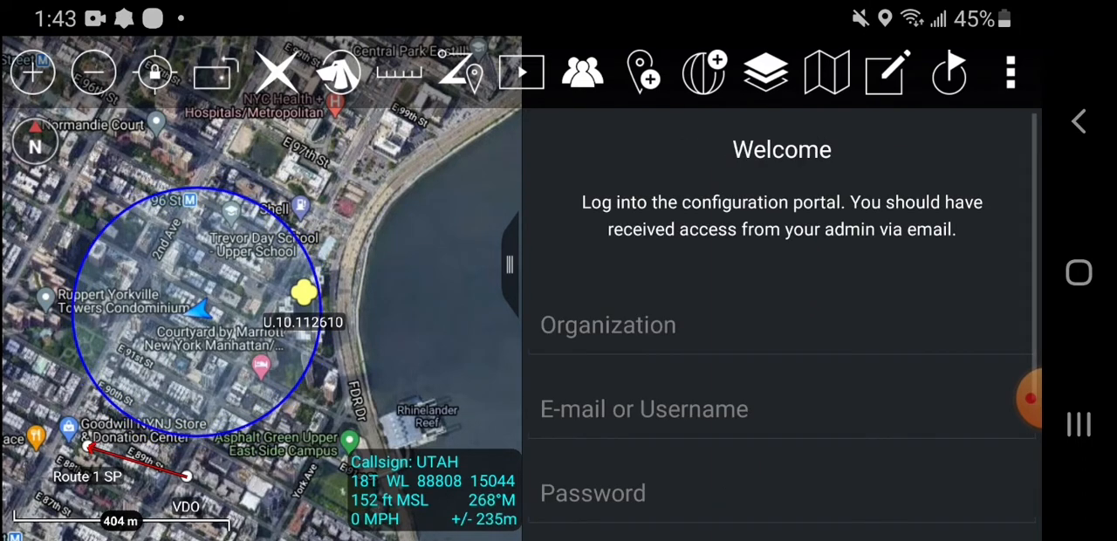
{"action": "type", "text": "g"}
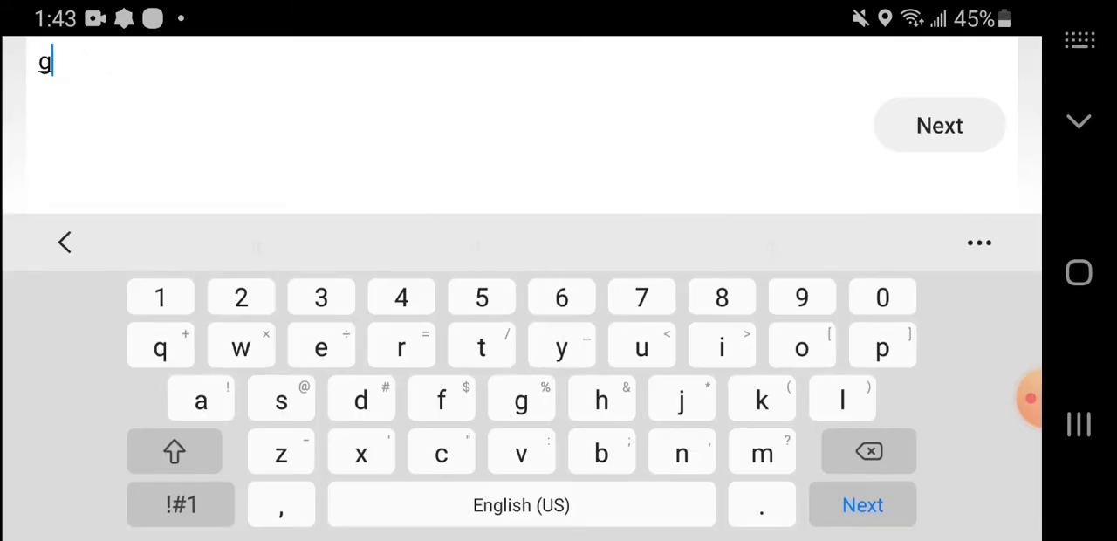
{"action": "key", "text": "Backspace"}
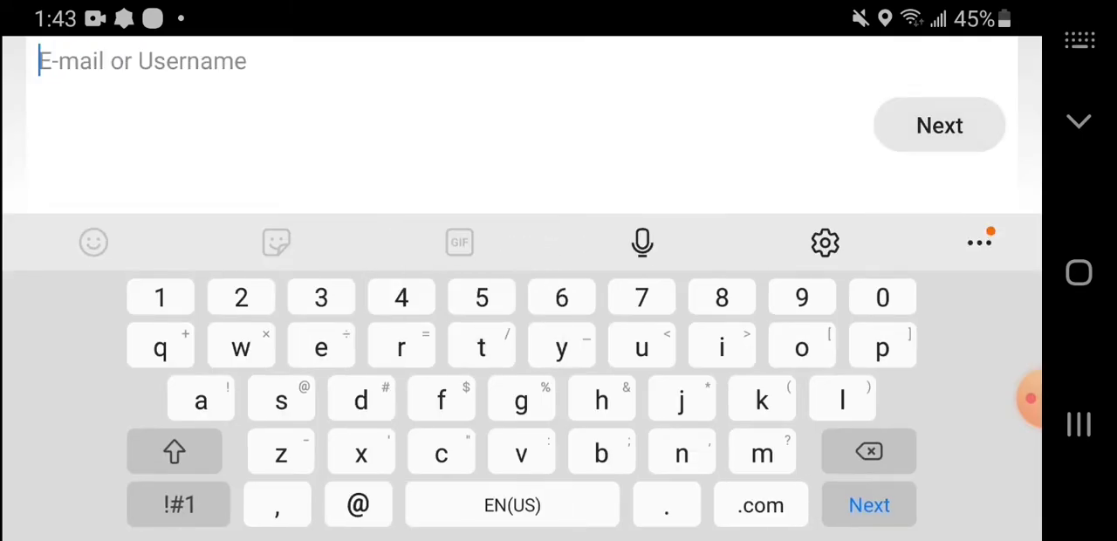
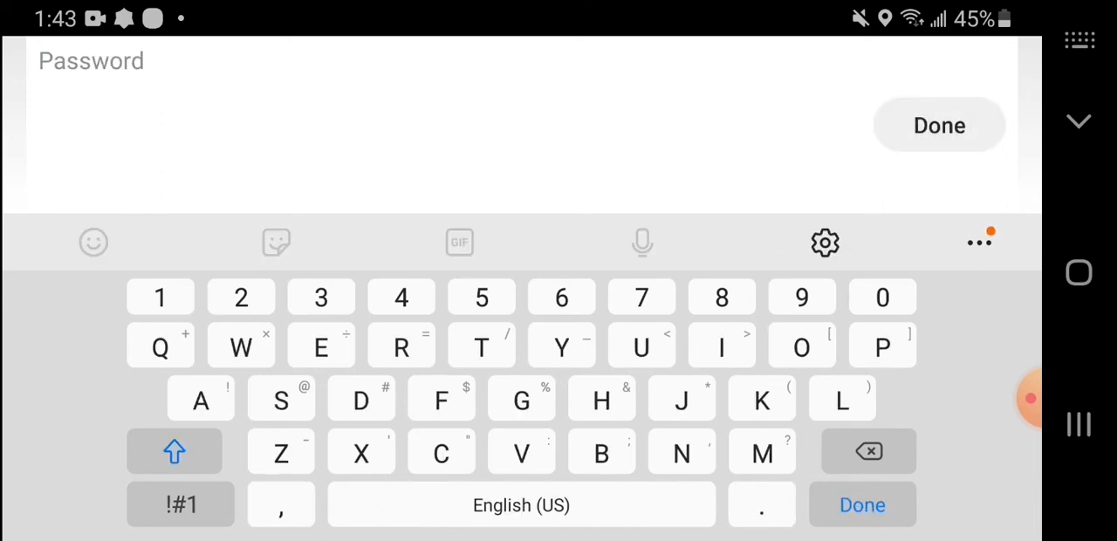
{"action": "left_click", "coordinate": [800, 346]}
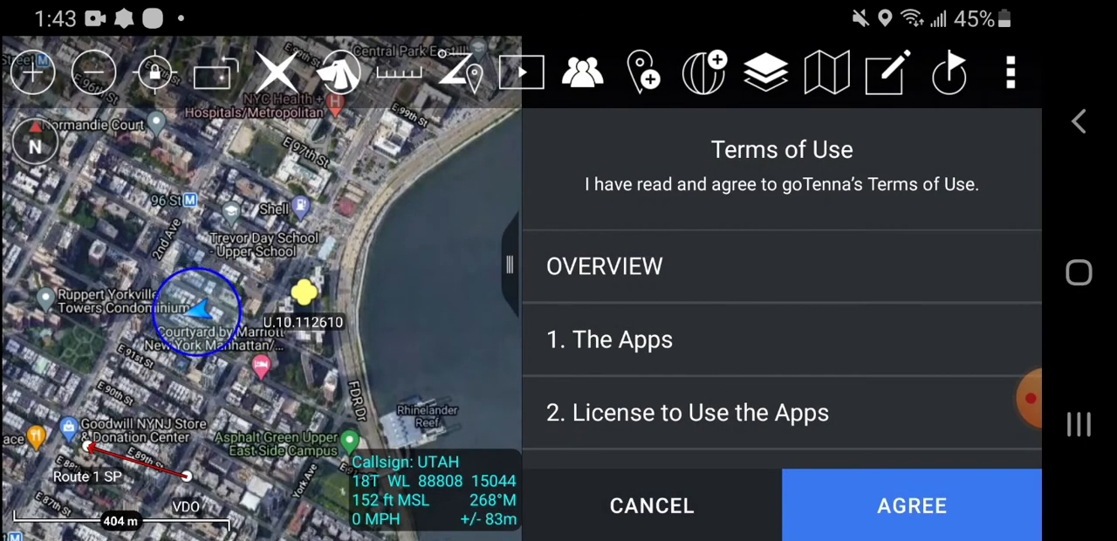
Scroll through goTenna's Terms of Use and agree to them.
{"action": "scroll", "scroll_direction": "down", "scroll_amount": 3}
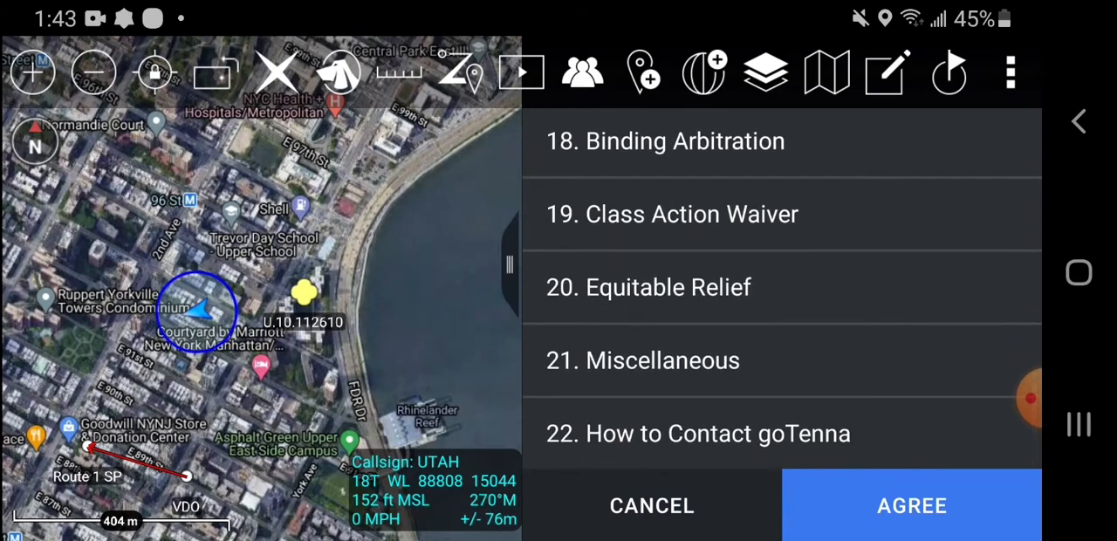
{"action": "left_click", "coordinate": [910, 506]}
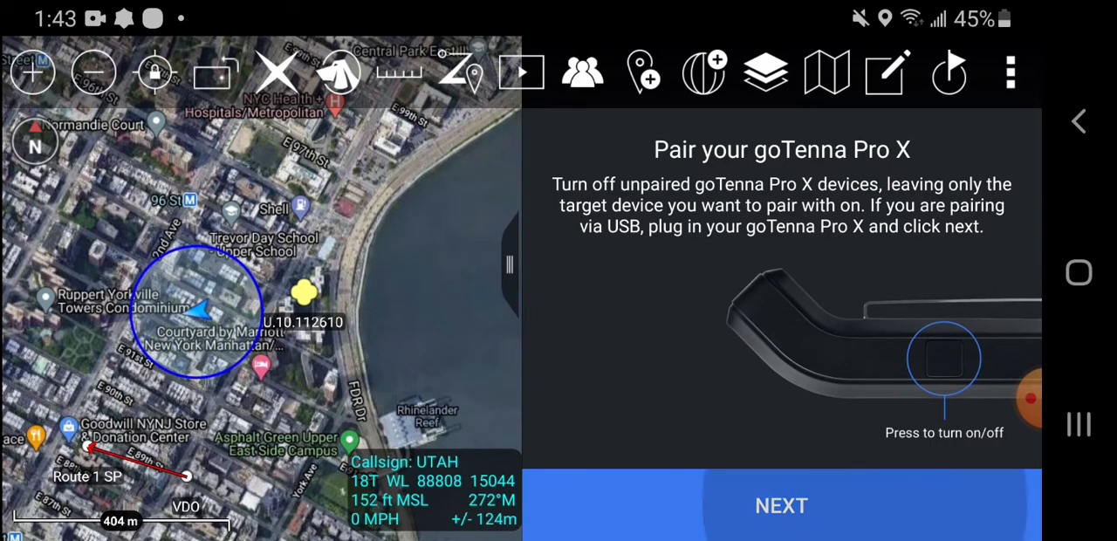
Pair the goTenna Pro X and tune it to goTennaSet1UHF to finish setup.
{"action": "left_click", "coordinate": [780, 505]}
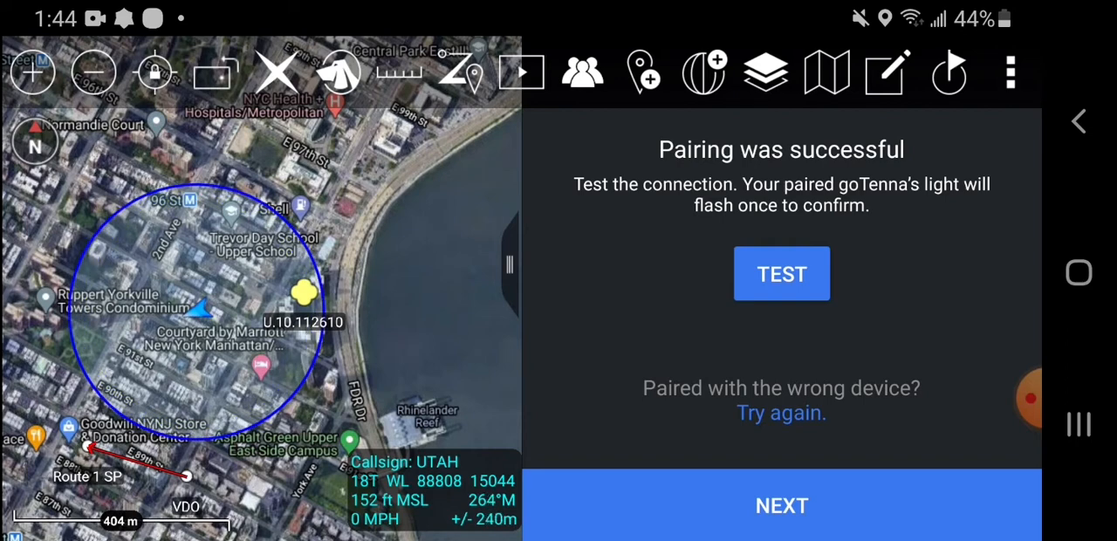
{"action": "left_click", "coordinate": [780, 505]}
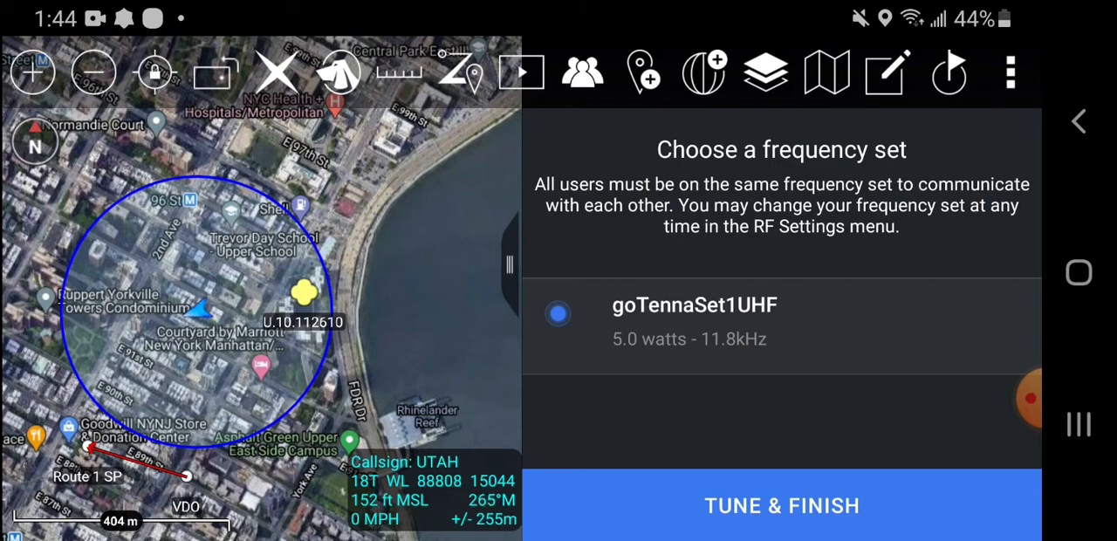
{"action": "left_click", "coordinate": [781, 506]}
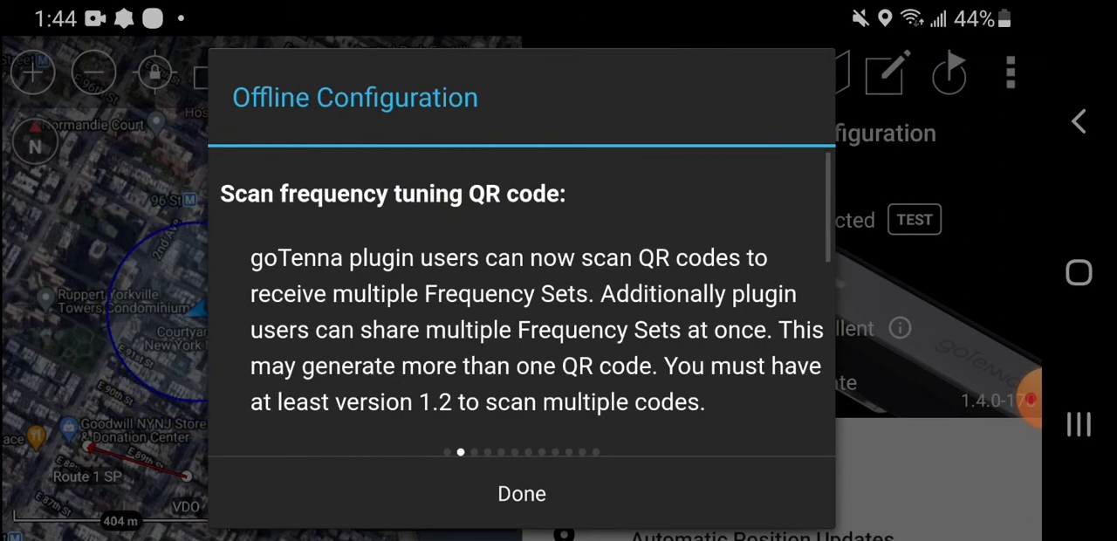
Page through the offline configuration tips to USB Support and dismiss them.
{"action": "scroll", "scroll_direction": "down", "scroll_amount": 3}
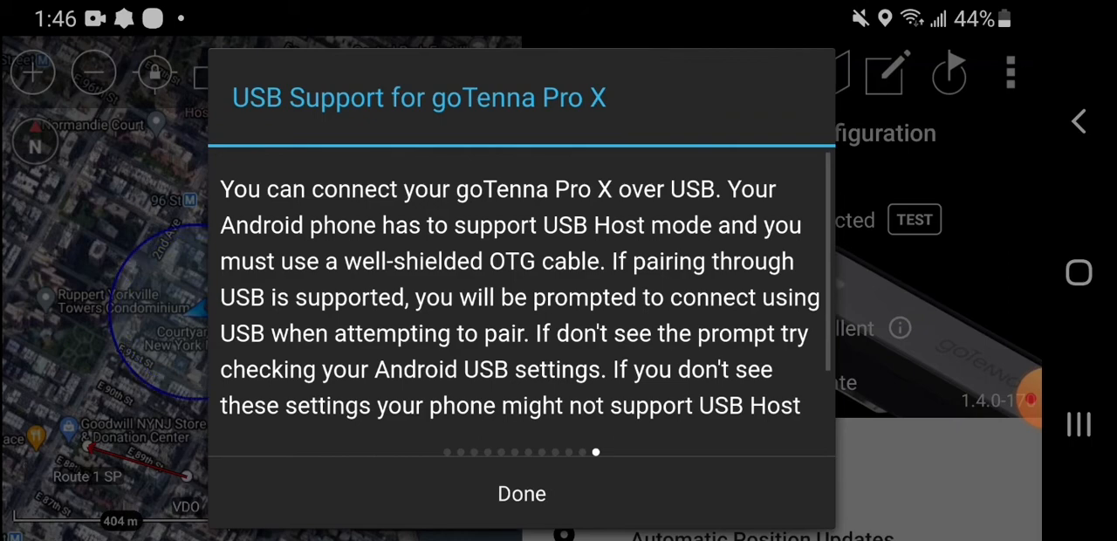
{"action": "left_click", "coordinate": [521, 493]}
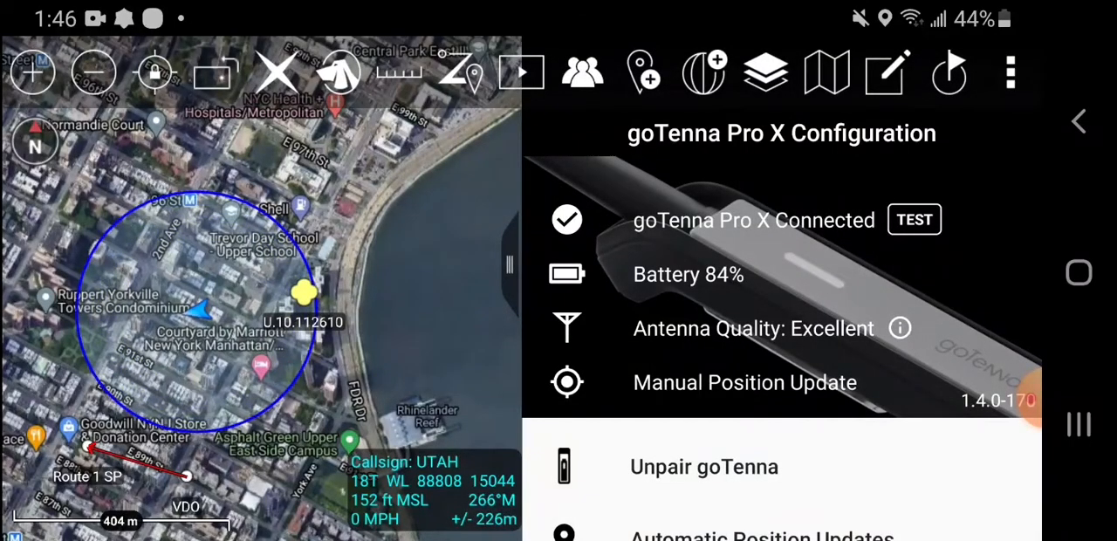
{"action": "scroll", "scroll_direction": "down", "scroll_amount": 3}
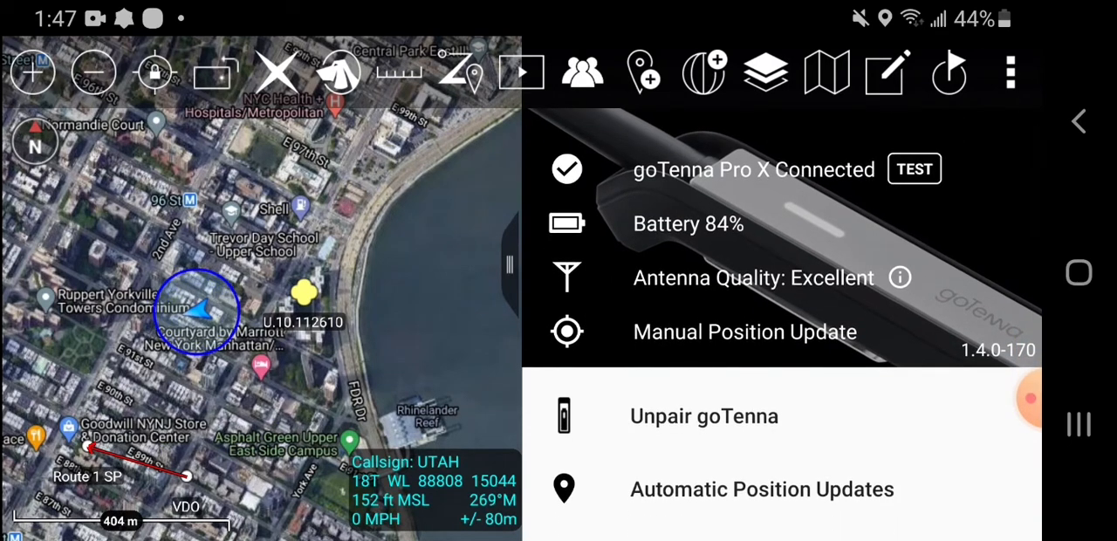
{"action": "left_click", "coordinate": [744, 332]}
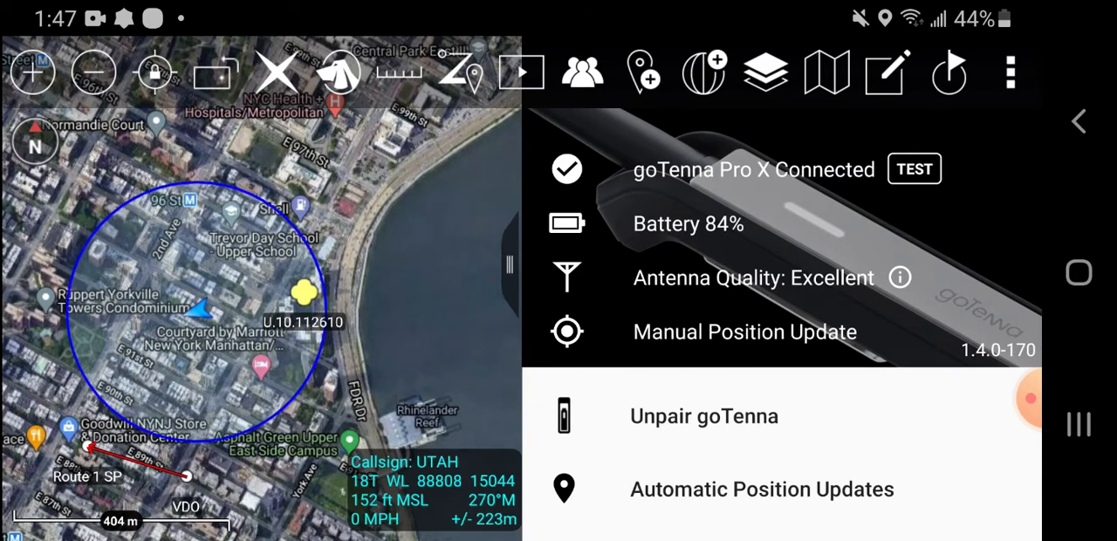
{"action": "left_click", "coordinate": [900, 278]}
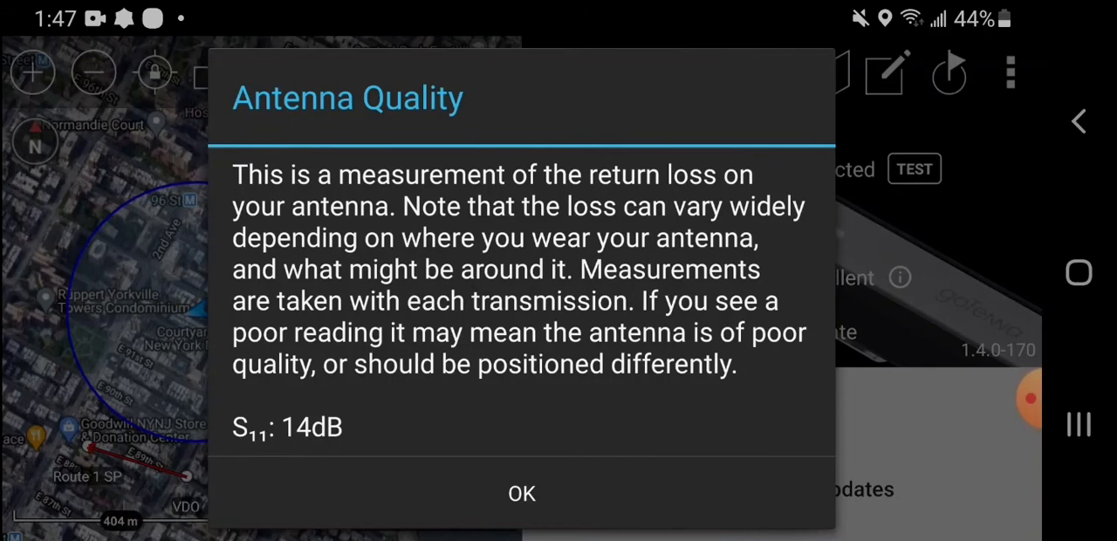
{"action": "left_click", "coordinate": [521, 493]}
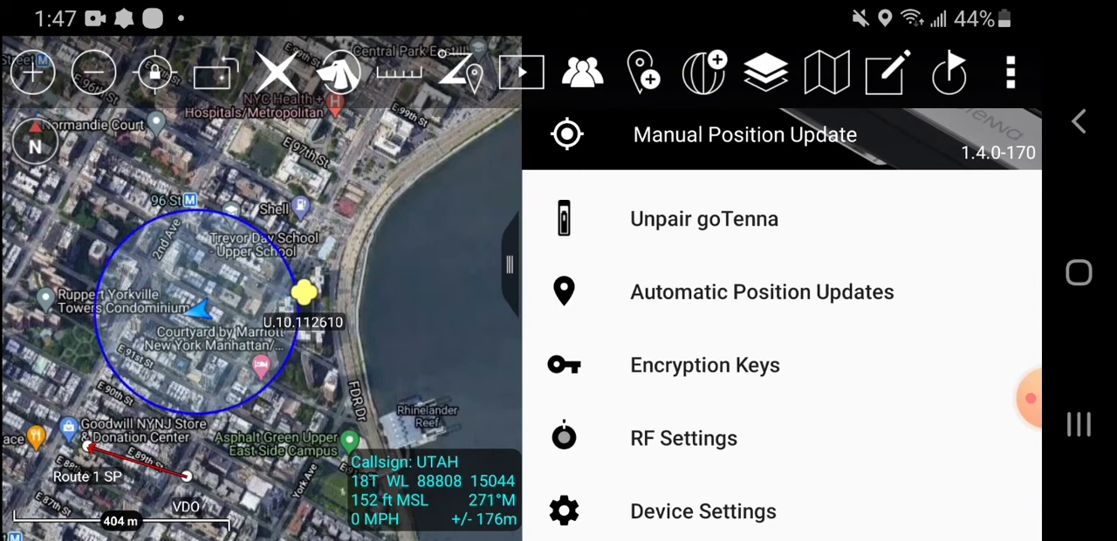
{"action": "left_click", "coordinate": [761, 291]}
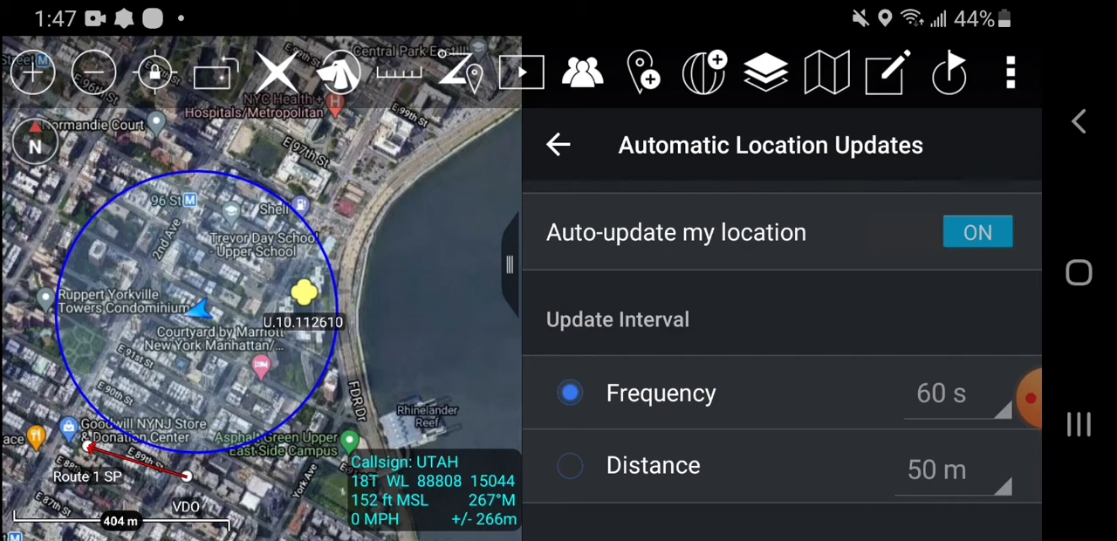
{"action": "left_click", "coordinate": [940, 393]}
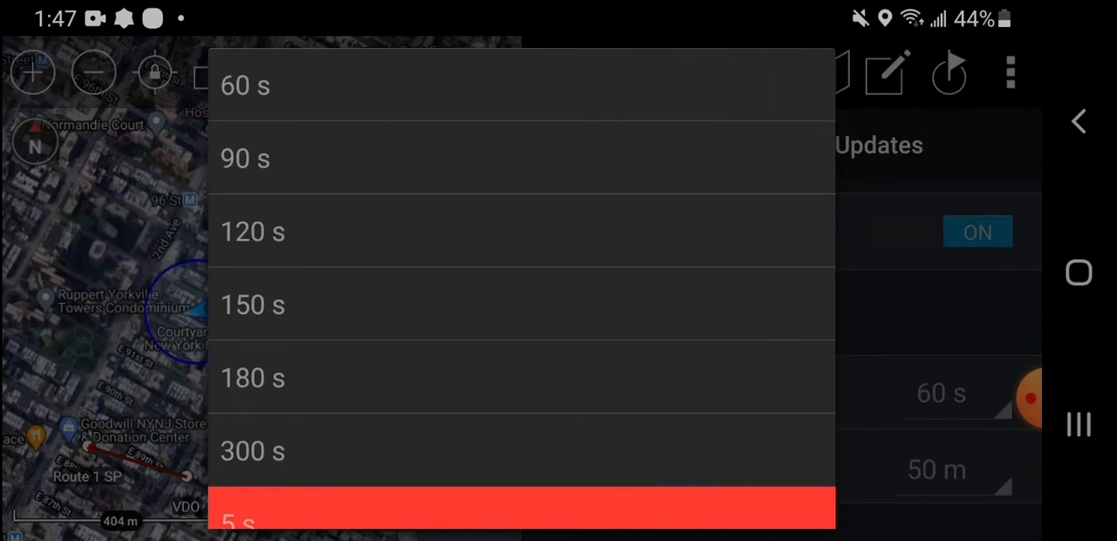
{"action": "scroll", "scroll_direction": "down", "scroll_amount": 3}
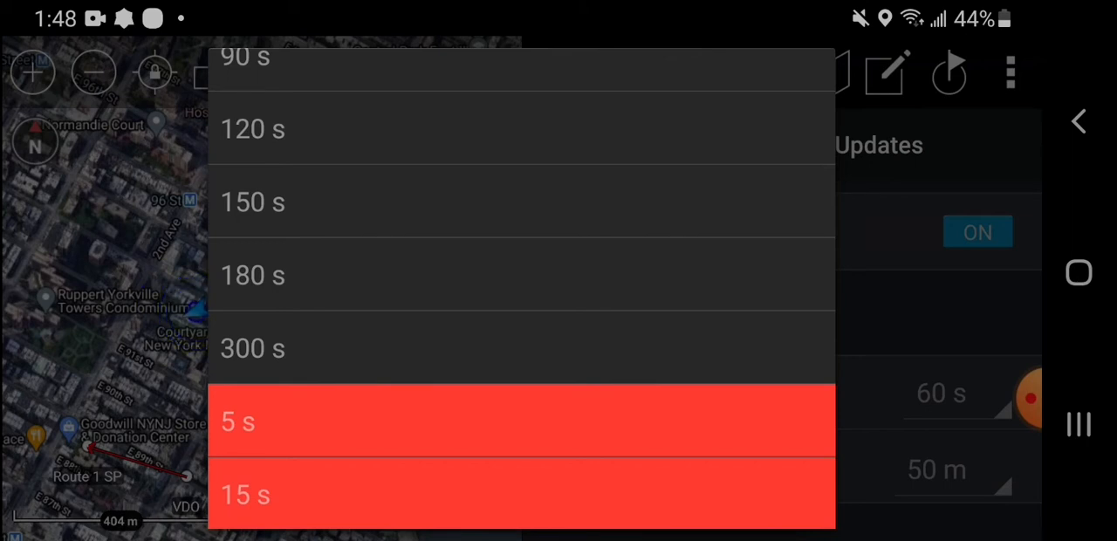
{"action": "scroll", "scroll_direction": "down", "scroll_amount": 3}
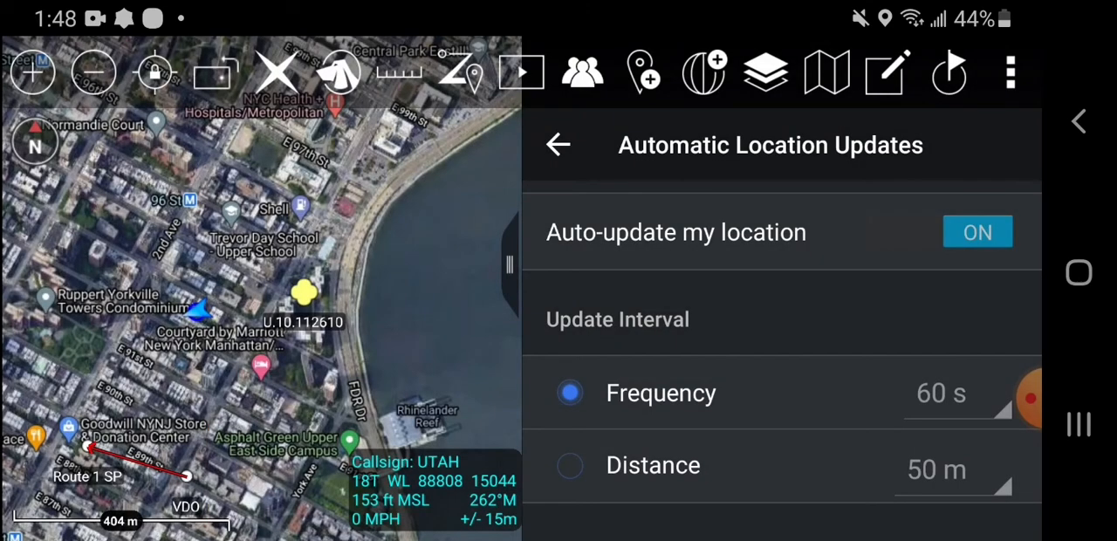
{"action": "left_click", "coordinate": [935, 469]}
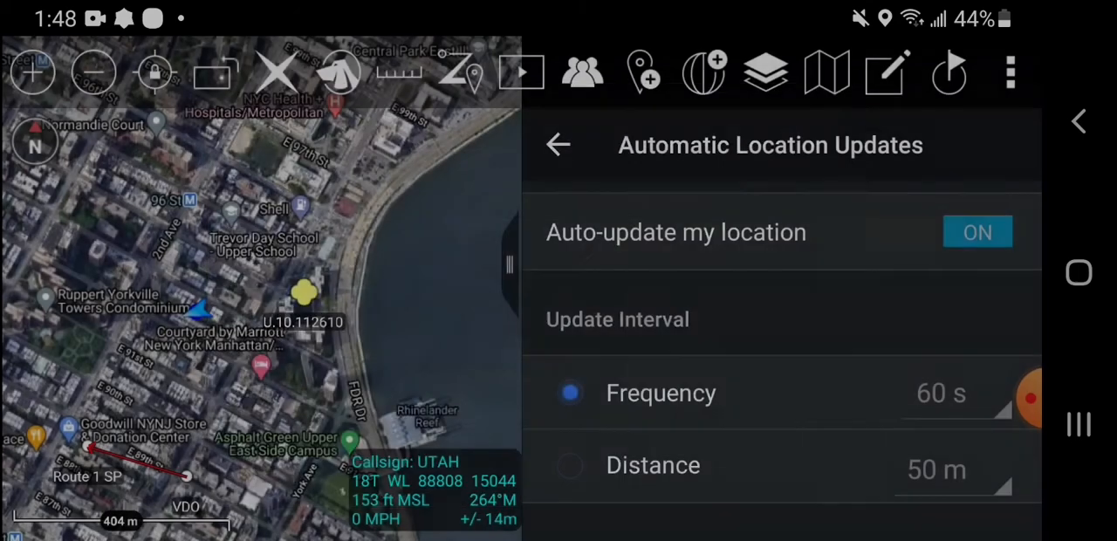
{"action": "left_click", "coordinate": [558, 144]}
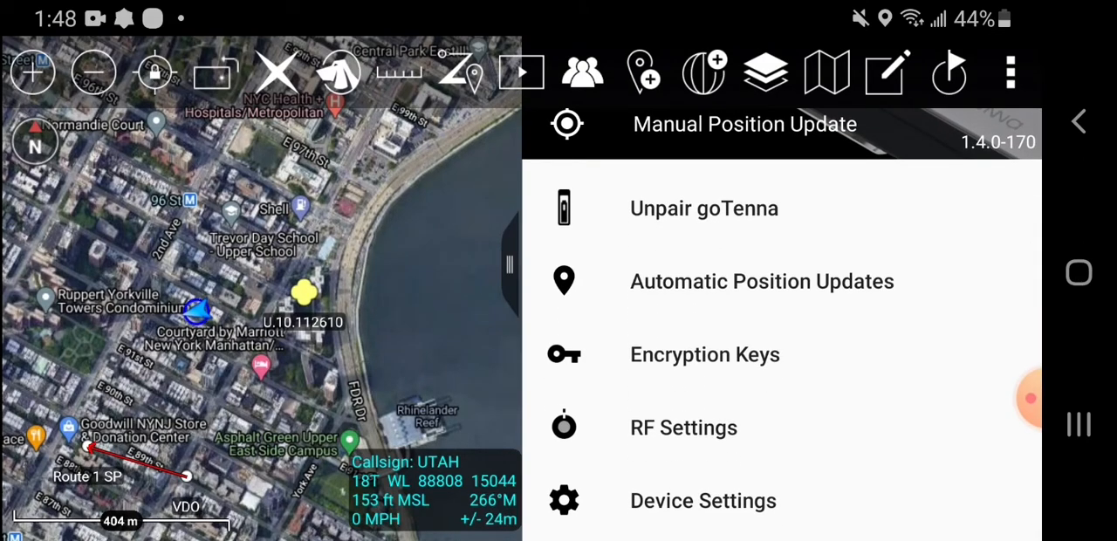
{"action": "left_click", "coordinate": [704, 354]}
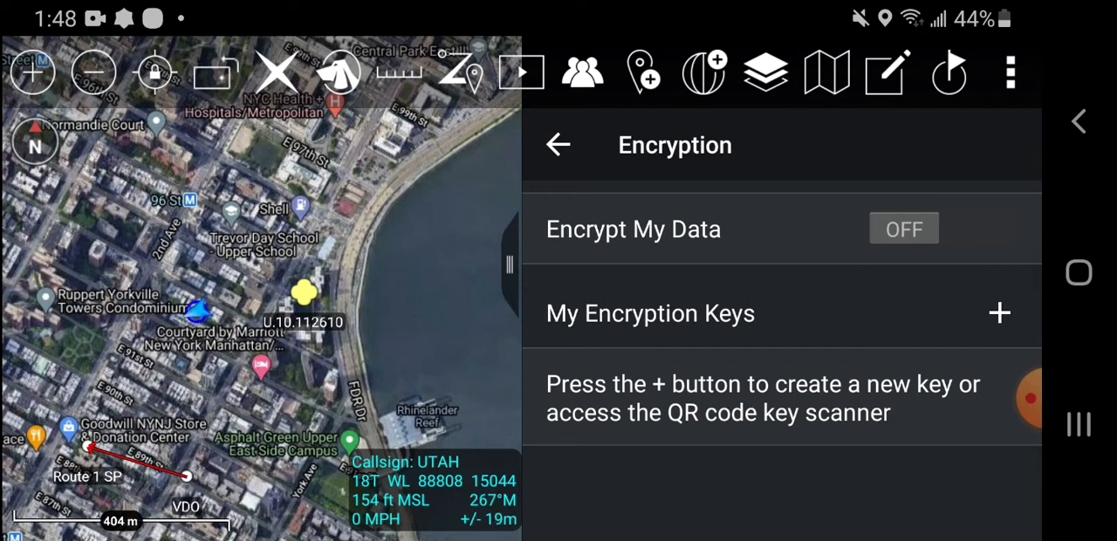
{"action": "left_click", "coordinate": [556, 144]}
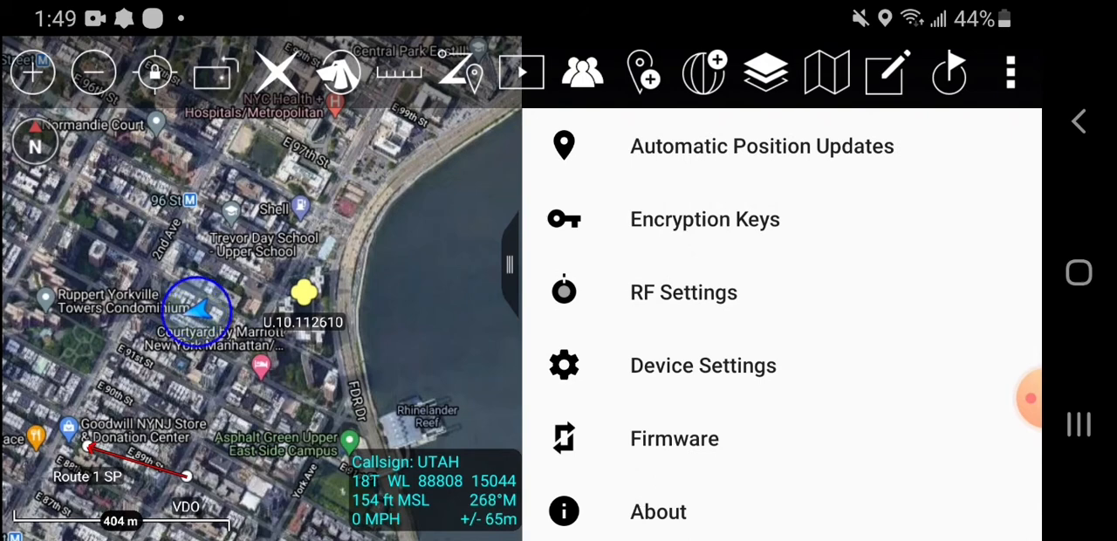
{"action": "left_click", "coordinate": [683, 293]}
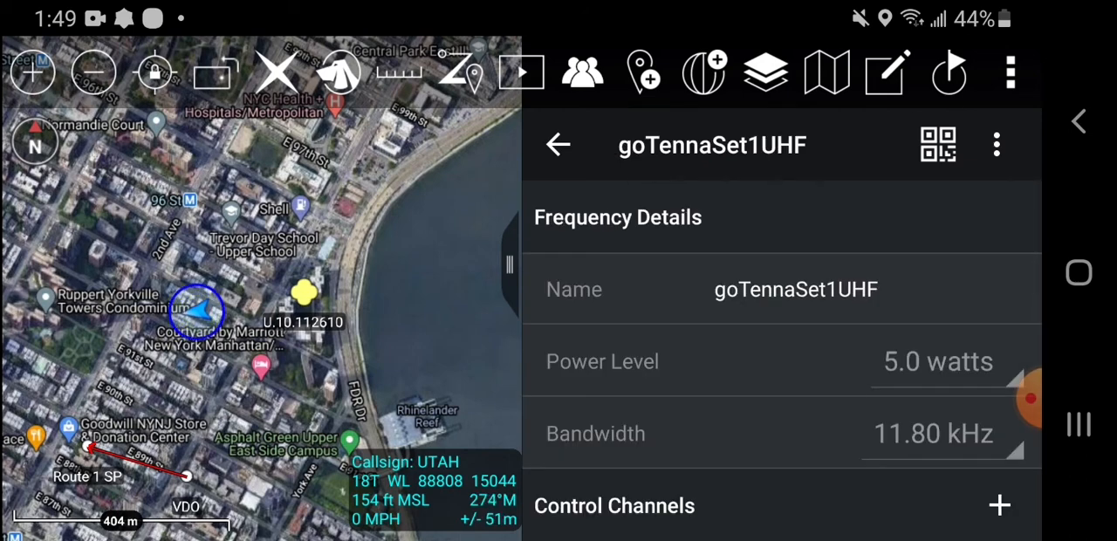
{"action": "scroll", "scroll_direction": "down", "scroll_amount": 3}
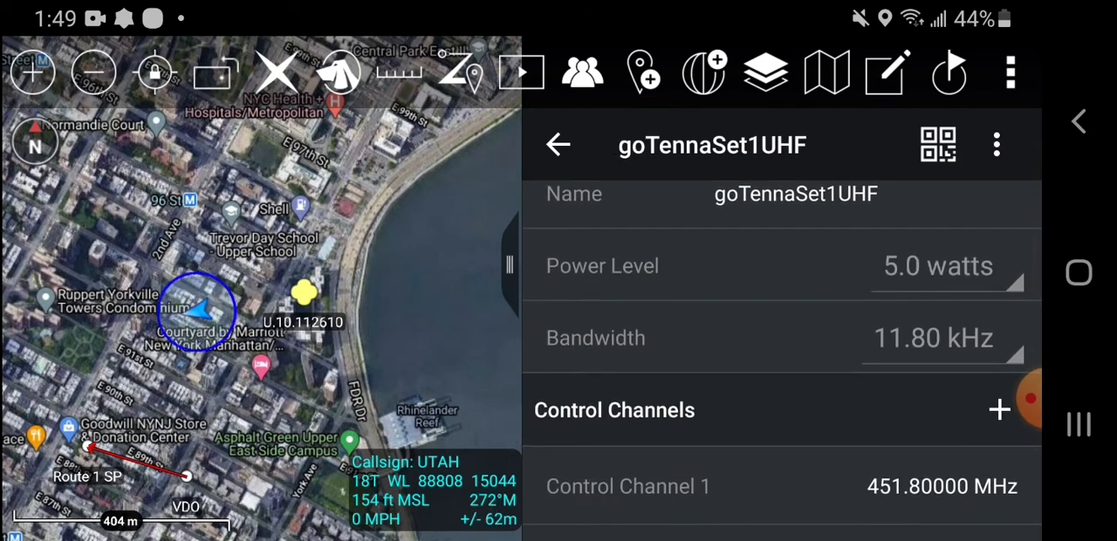
{"action": "scroll", "scroll_direction": "down", "scroll_amount": 3}
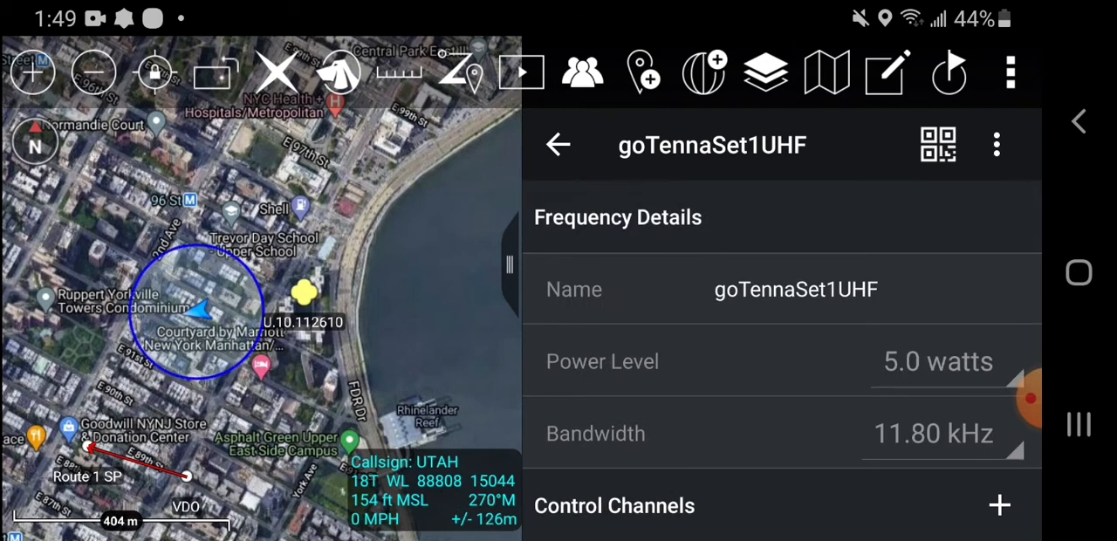
{"action": "left_click", "coordinate": [997, 144]}
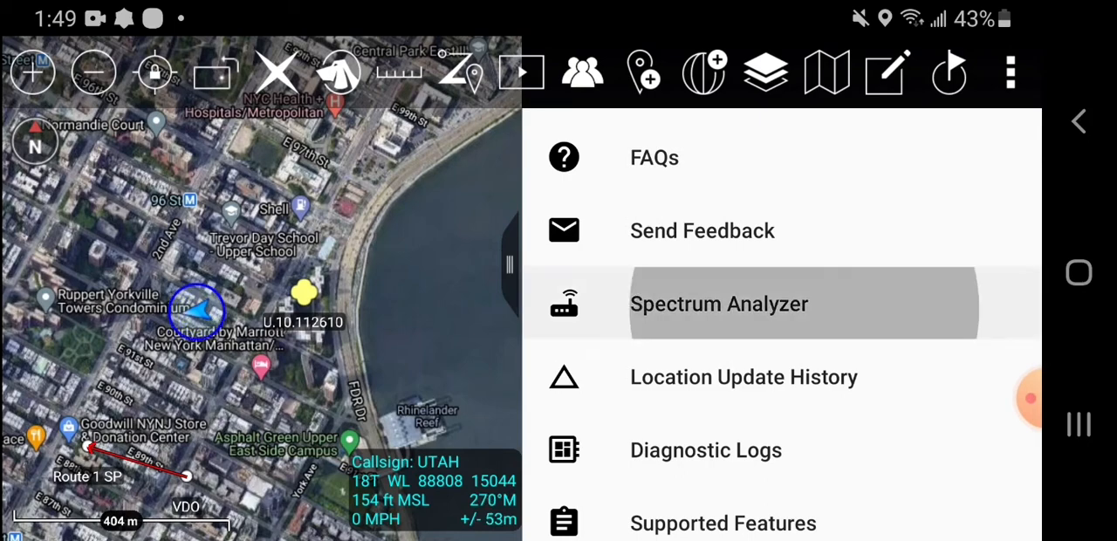
{"action": "left_click", "coordinate": [719, 304]}
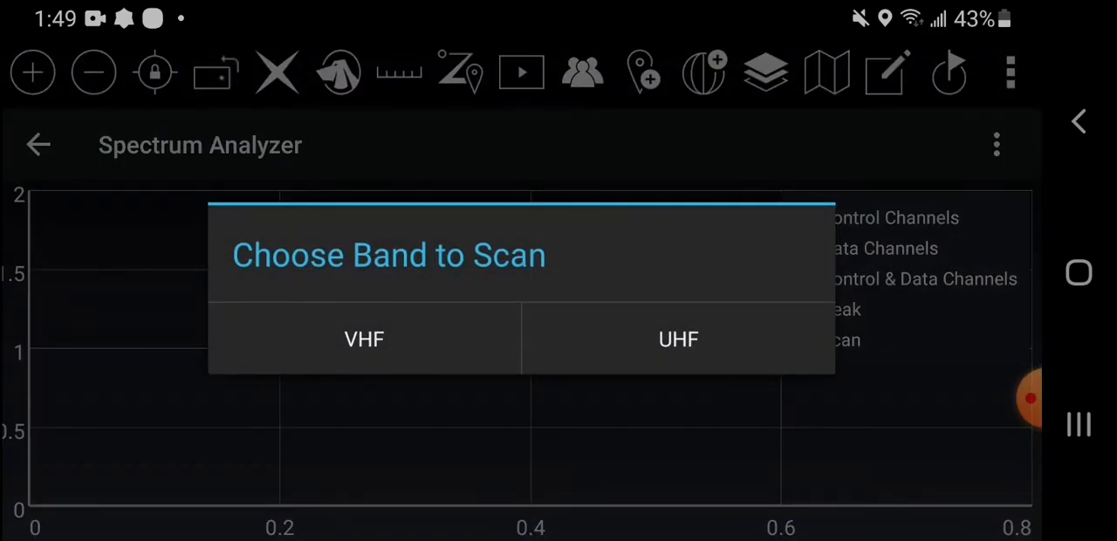
{"action": "left_click", "coordinate": [678, 339]}
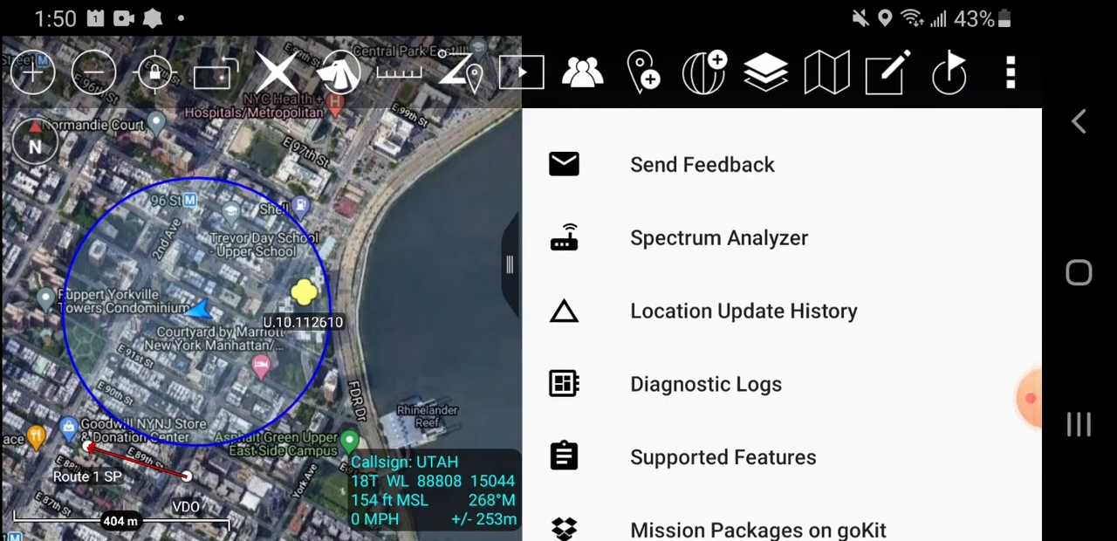
Scroll through goTenna's Diagnostic Logs, showing firmware 2.0.20 and no error flags.
{"action": "left_click", "coordinate": [743, 311]}
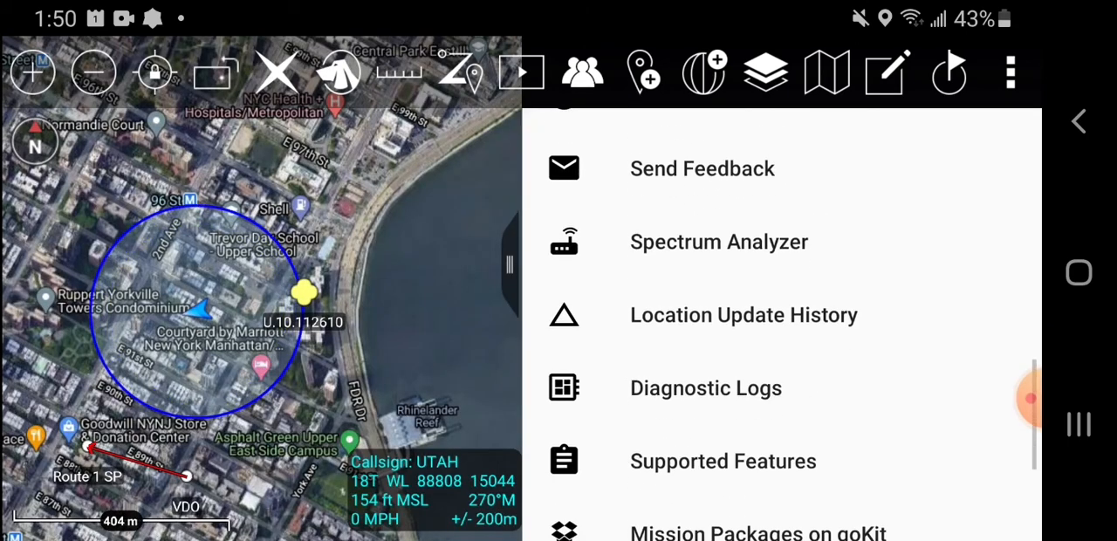
{"action": "left_click", "coordinate": [706, 387]}
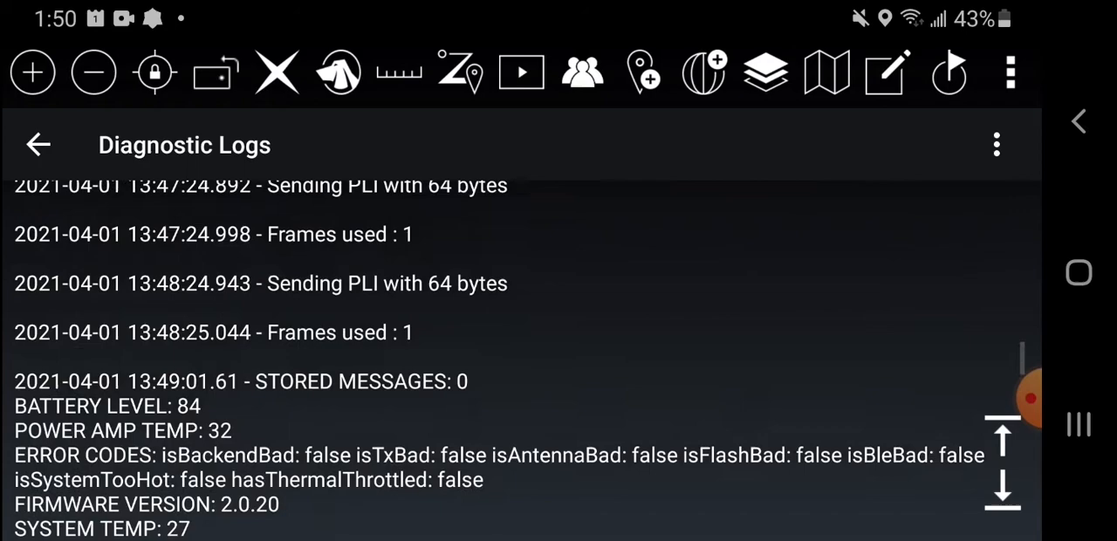
{"action": "scroll", "scroll_direction": "down", "scroll_amount": 3}
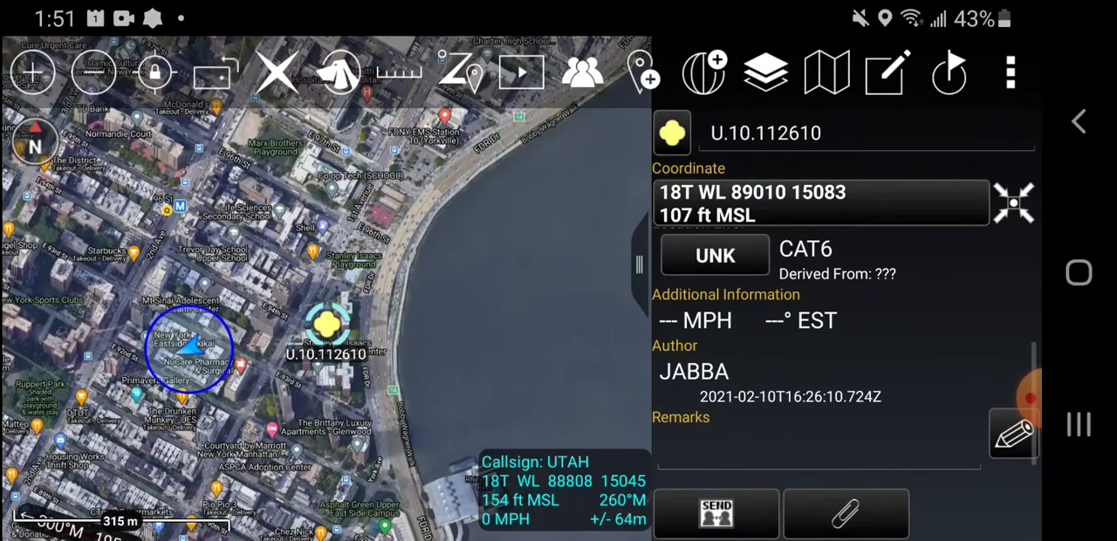
{"action": "left_click", "coordinate": [582, 71]}
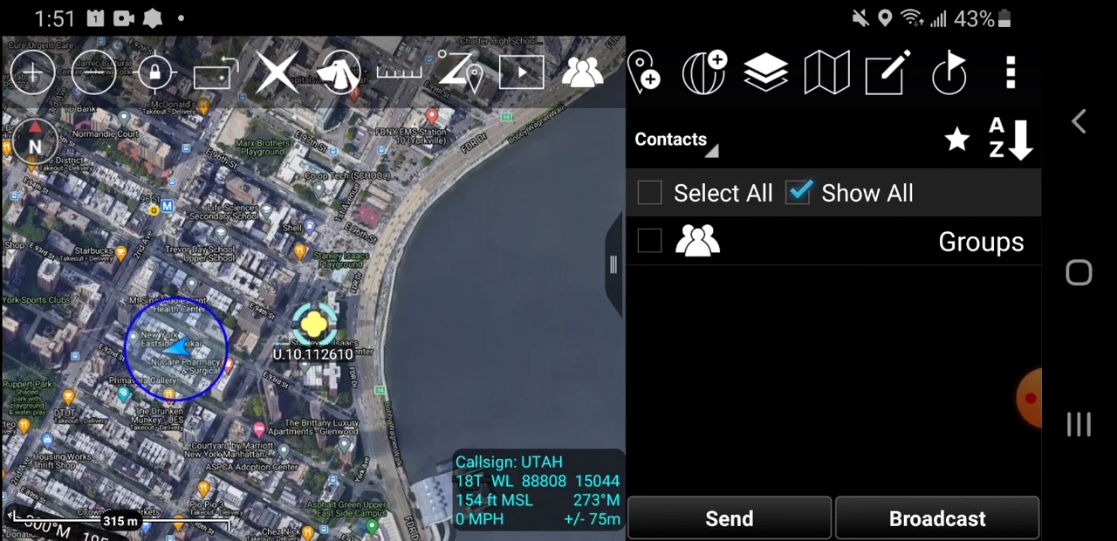
{"action": "left_click", "coordinate": [327, 327]}
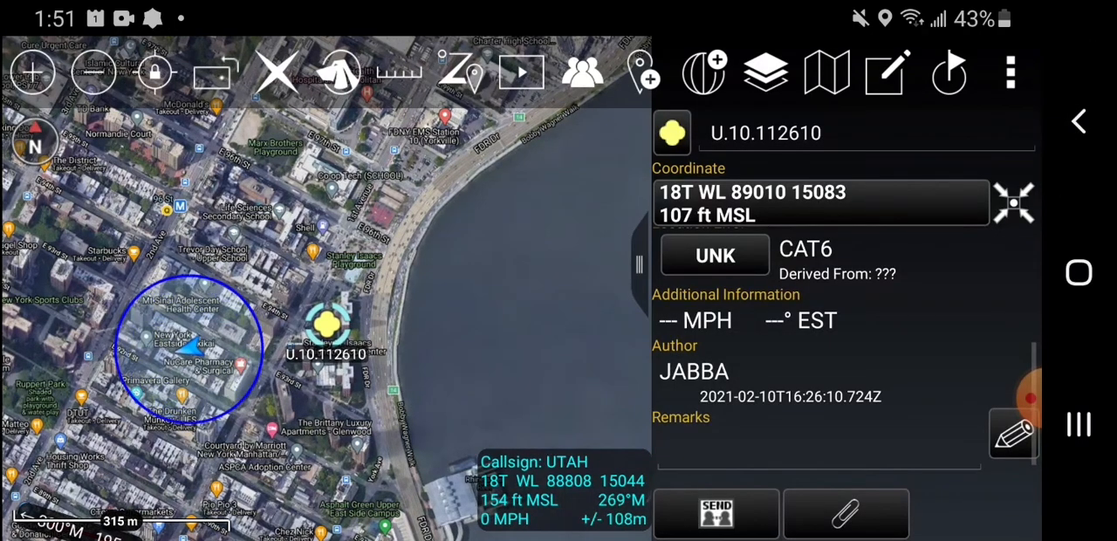